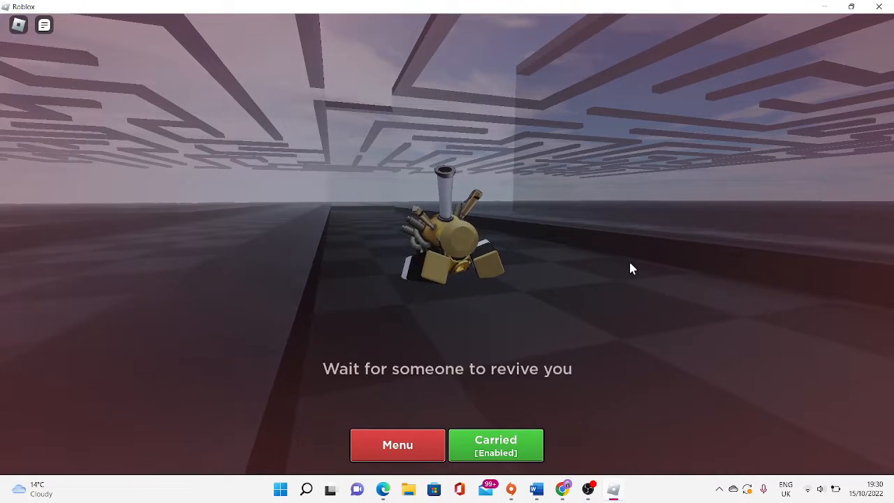
Step: Record a short clip of the downed avatar, then stop recording to save the video
left_click(446, 460)
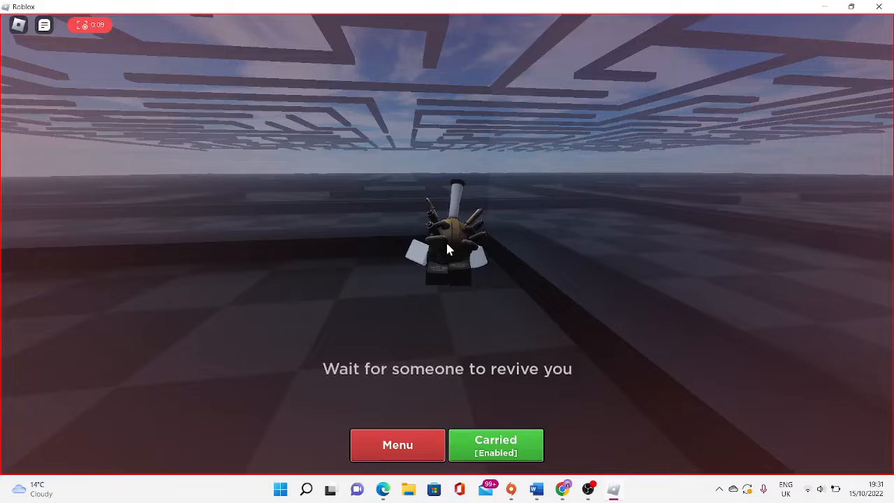
left_click(79, 25)
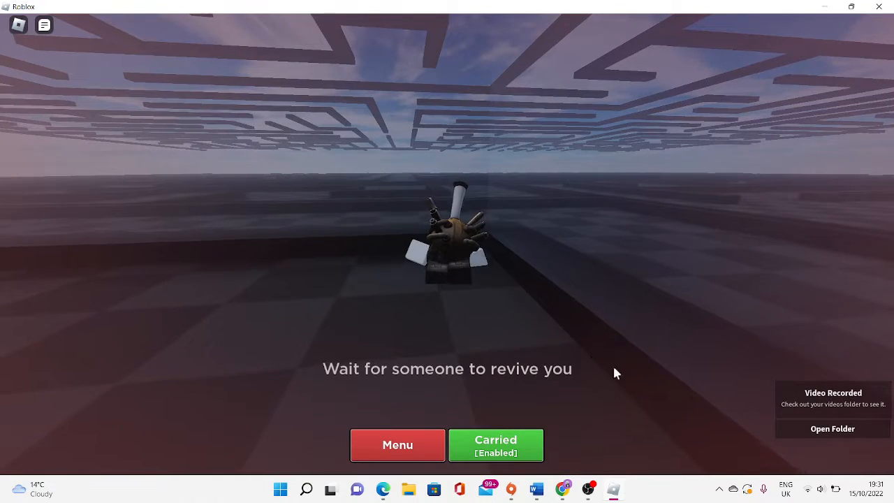